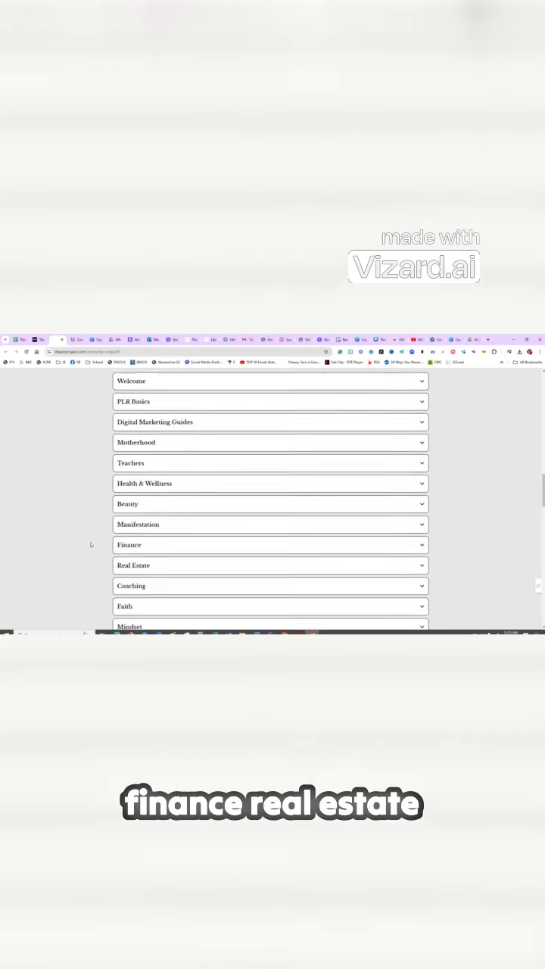
{"action": "scroll", "scroll_direction": "down", "scroll_amount": 3}
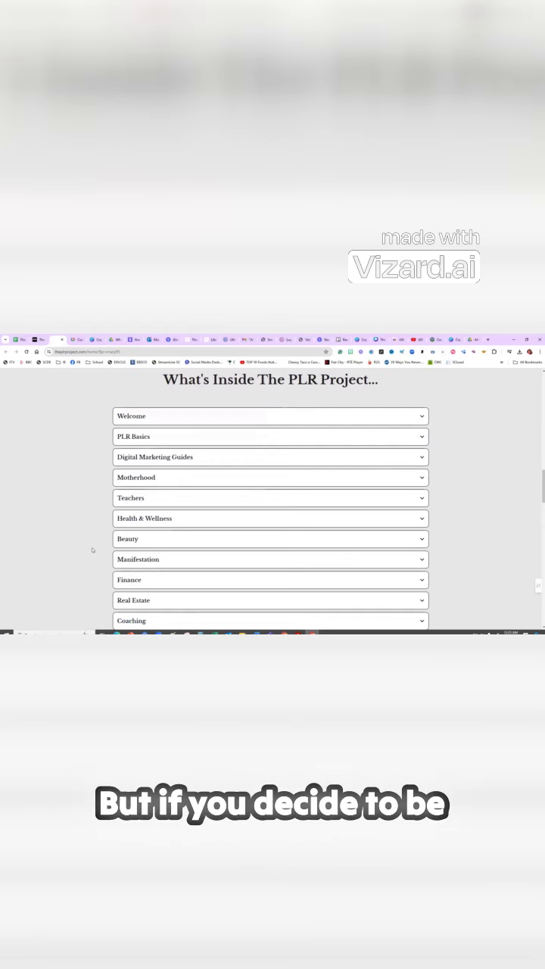
{"action": "scroll", "scroll_direction": "down", "scroll_amount": 3}
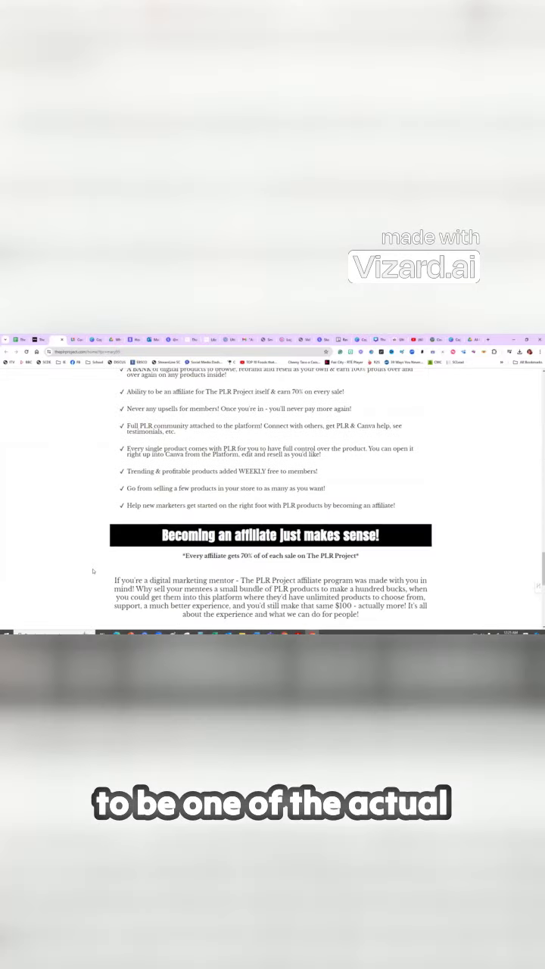